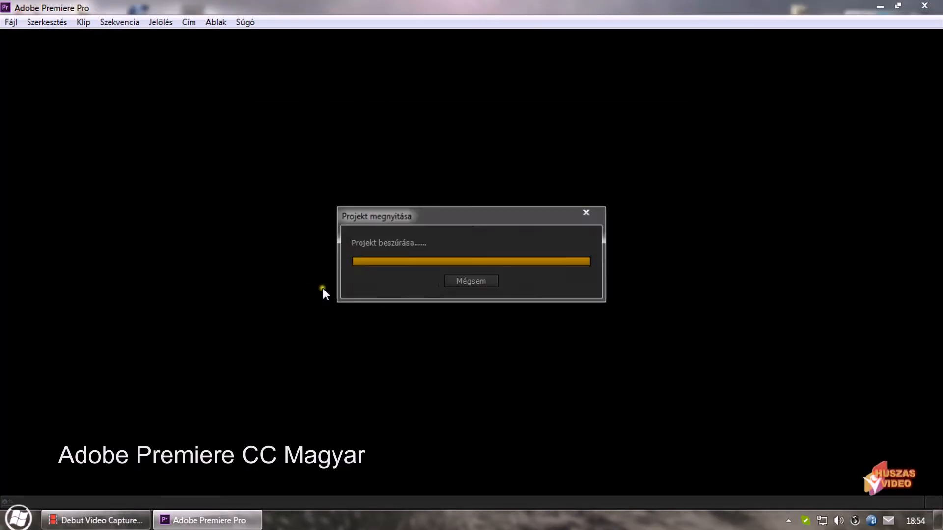
Create a new AVCHD-preset sequence and keep its existing settings when adding the cow clip.
left_click(9, 22)
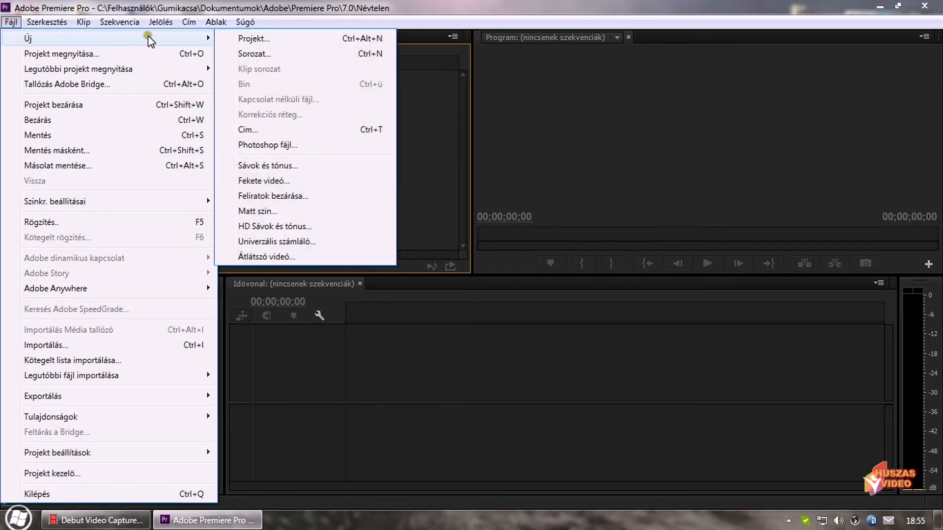
left_click(253, 54)
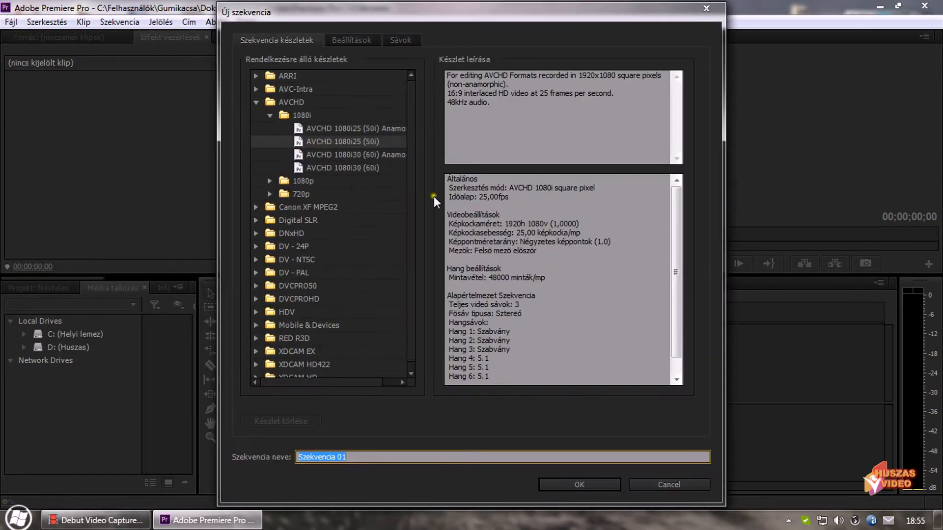
left_click(577, 485)
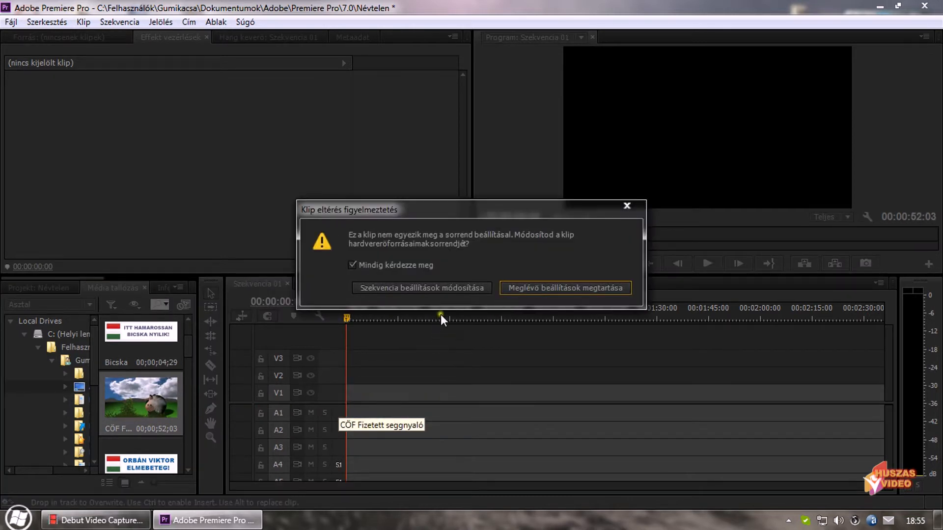
left_click(565, 288)
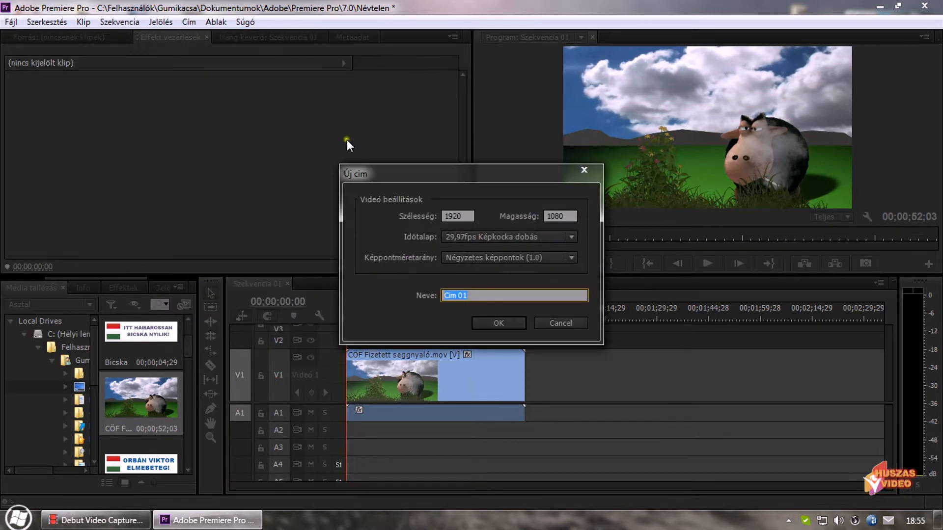
Create the title Cím 01 with the text BLABLA and close the Titler.
left_click(499, 323)
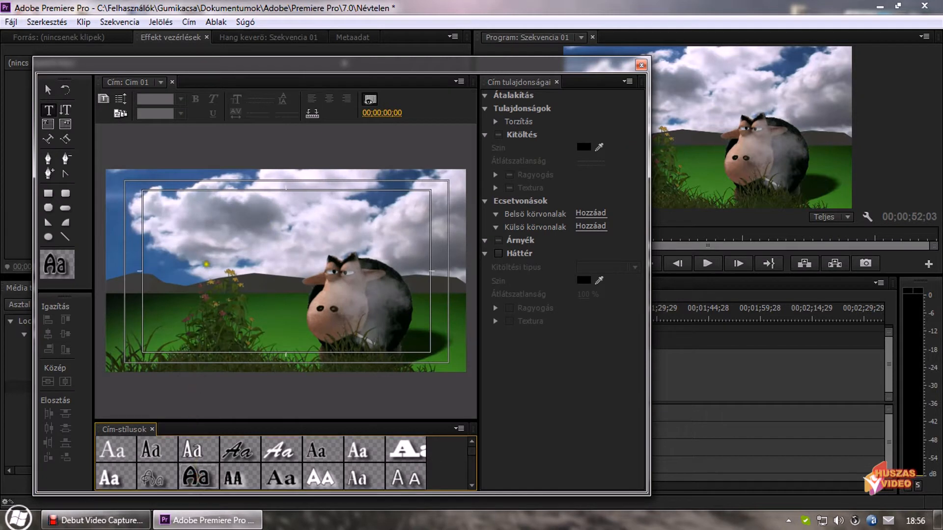
type("BLABLA")
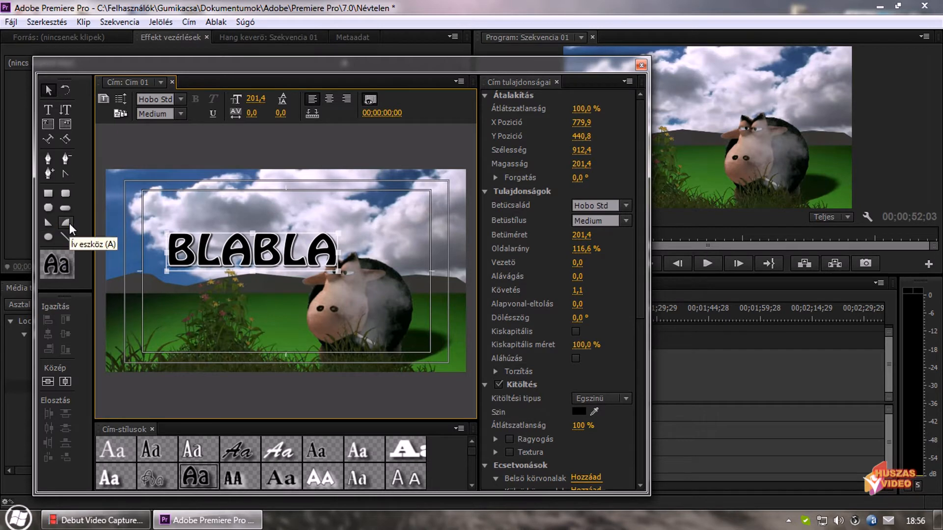
left_click(639, 65)
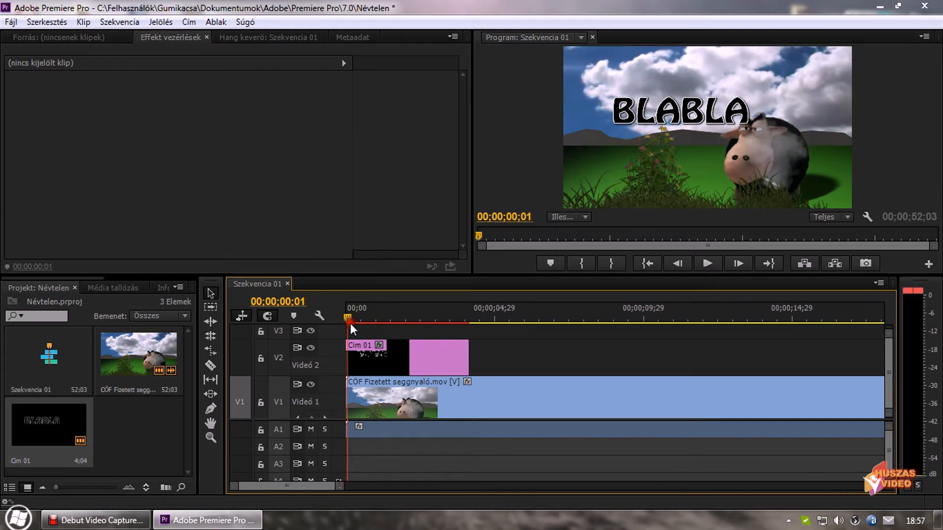
Select the cartoon clip on Video 1 and show the Effects library.
left_click(378, 358)
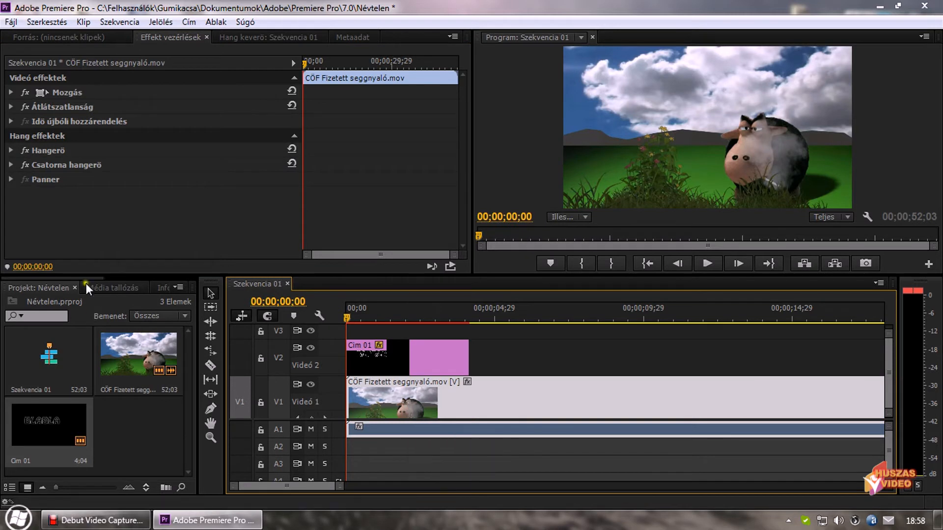
left_click(104, 287)
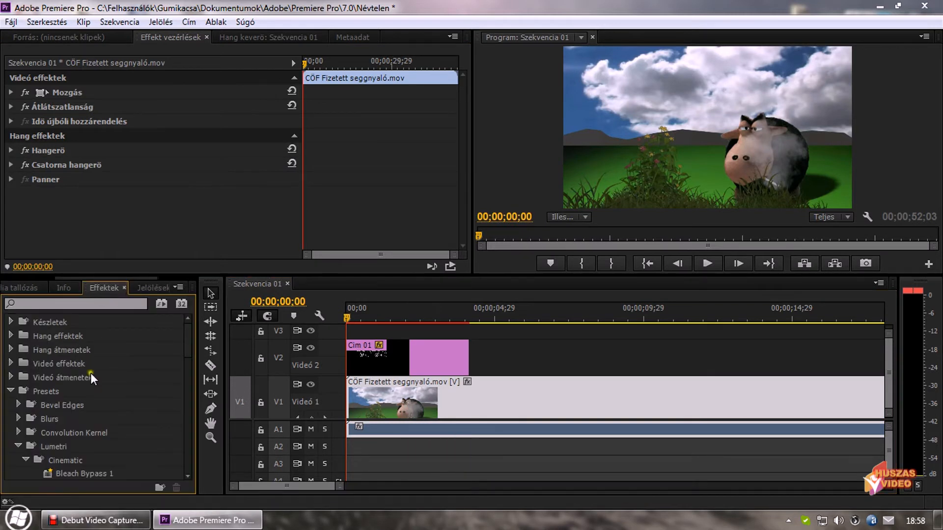
Browse the effect categories to reach the Megvilágítási effektusok lighting effect.
left_click(11, 392)
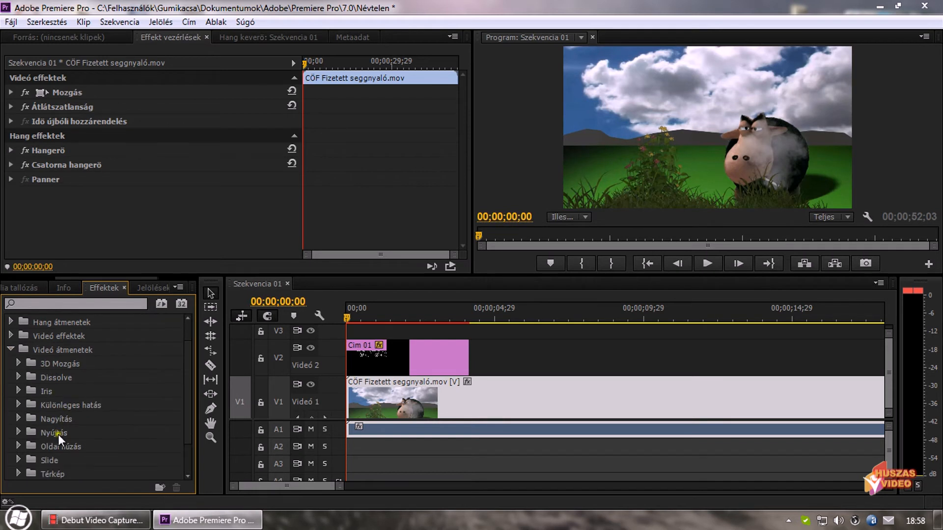
mouse_move(40, 419)
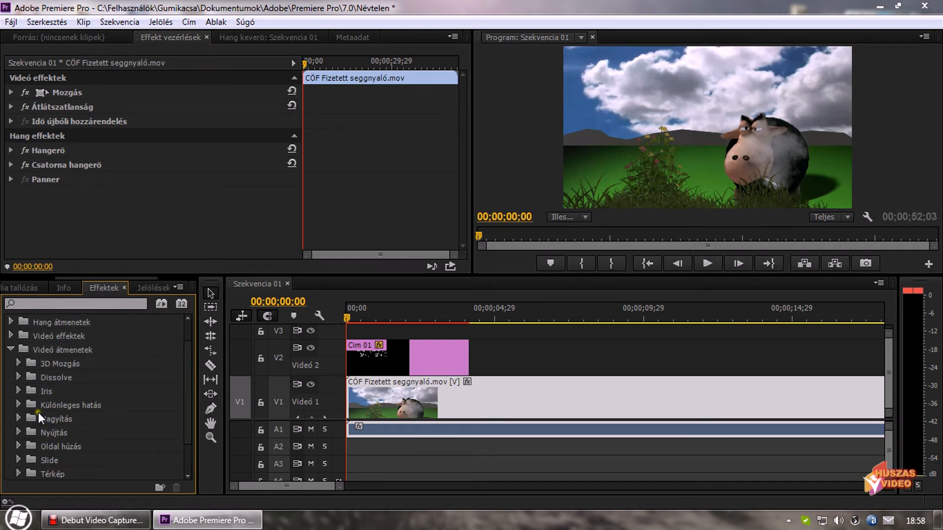
left_click(10, 363)
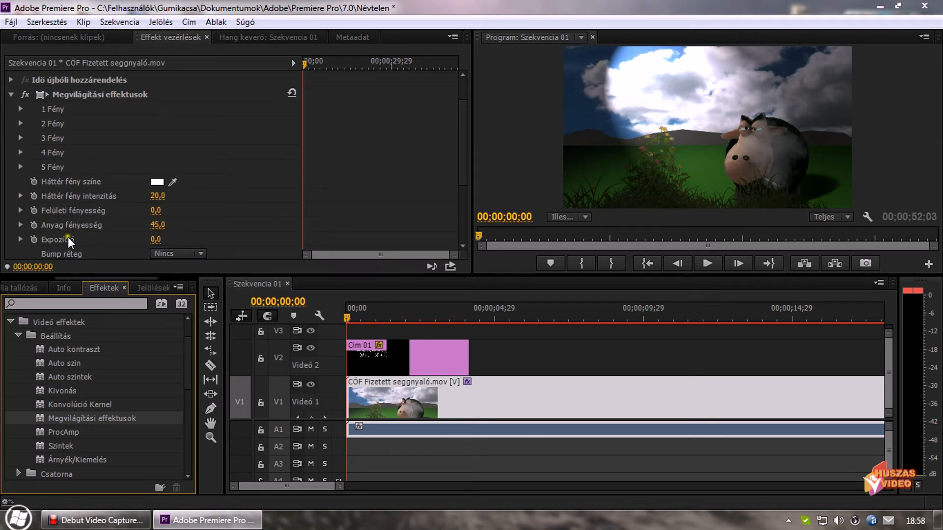
Scroll through the effect settings, browse the Clip and Title menus, and open General Project Settings.
scroll("down", 3)
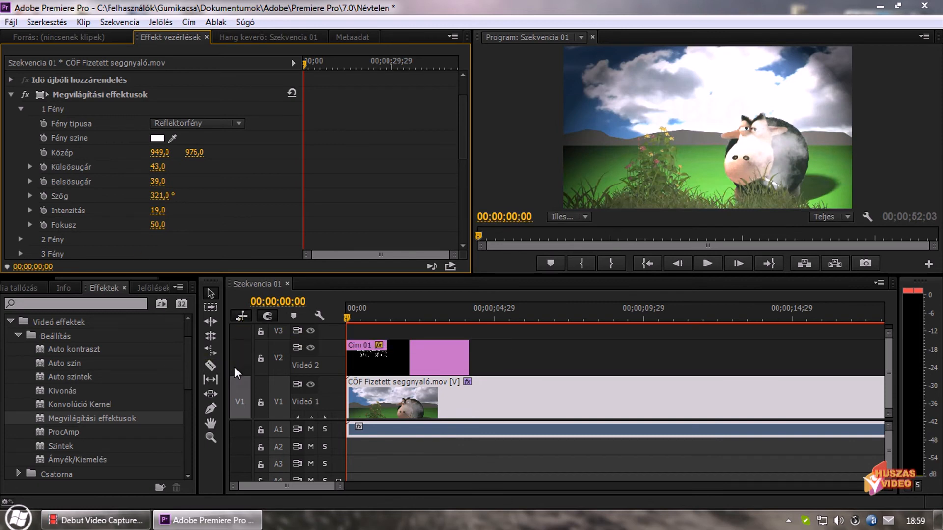
left_click(80, 22)
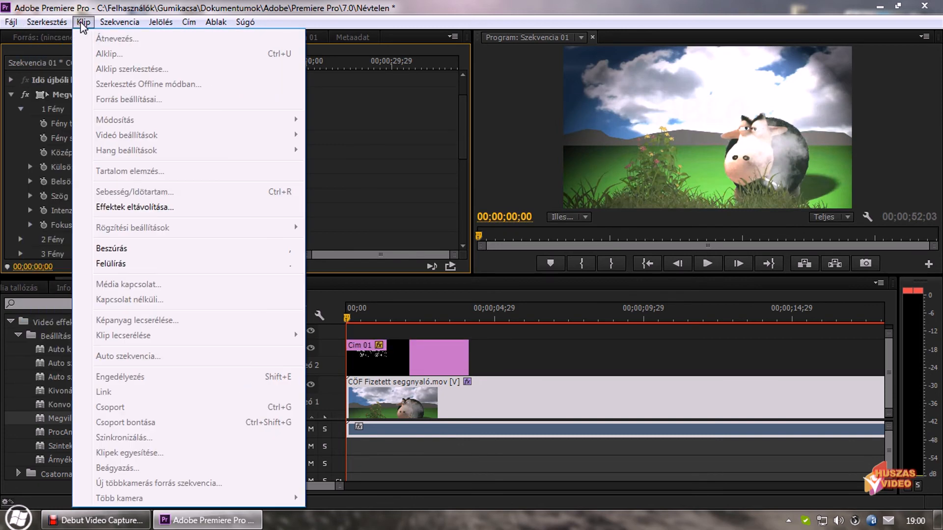
left_click(188, 21)
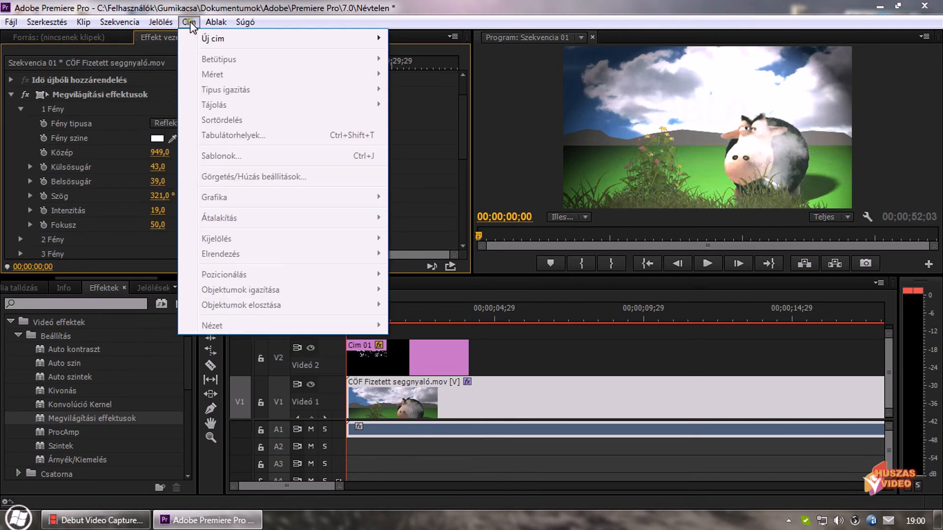
left_click(9, 22)
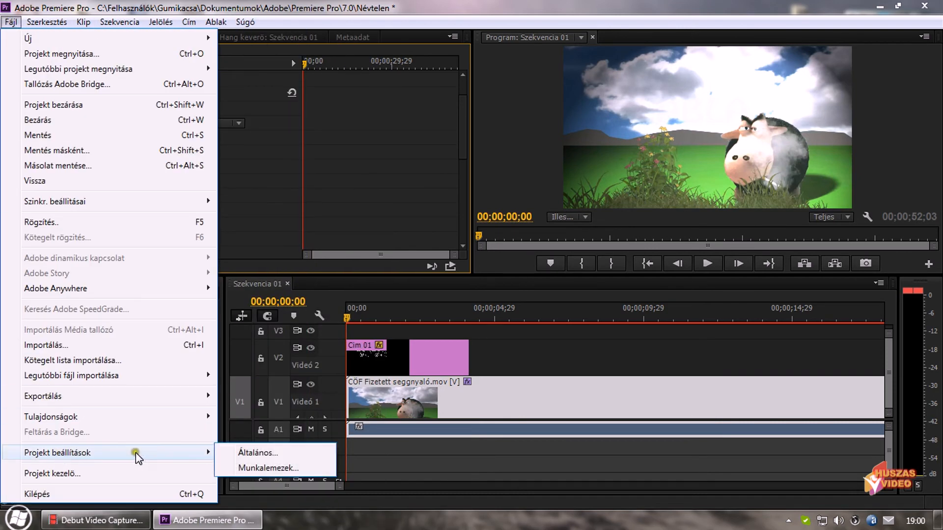
left_click(258, 453)
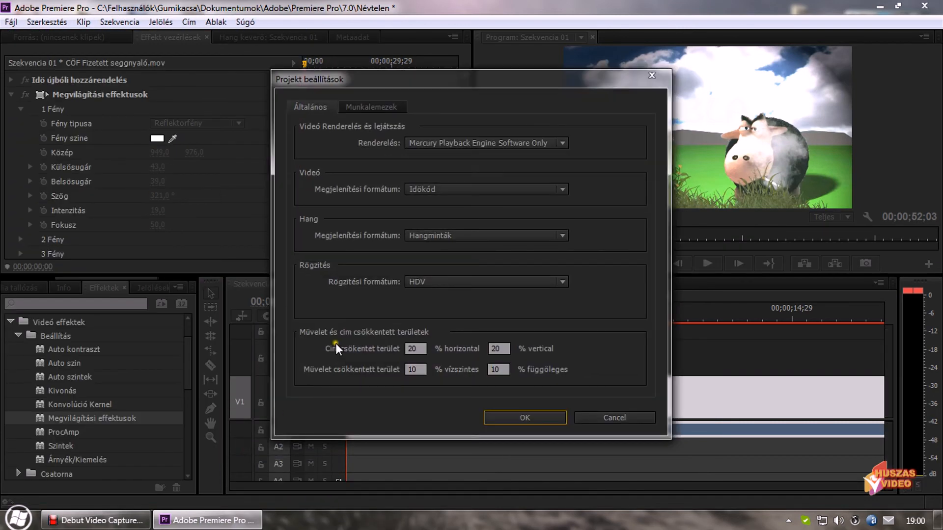
Close Project Settings and view the Audio Hardware page in Preferences.
left_click(48, 23)
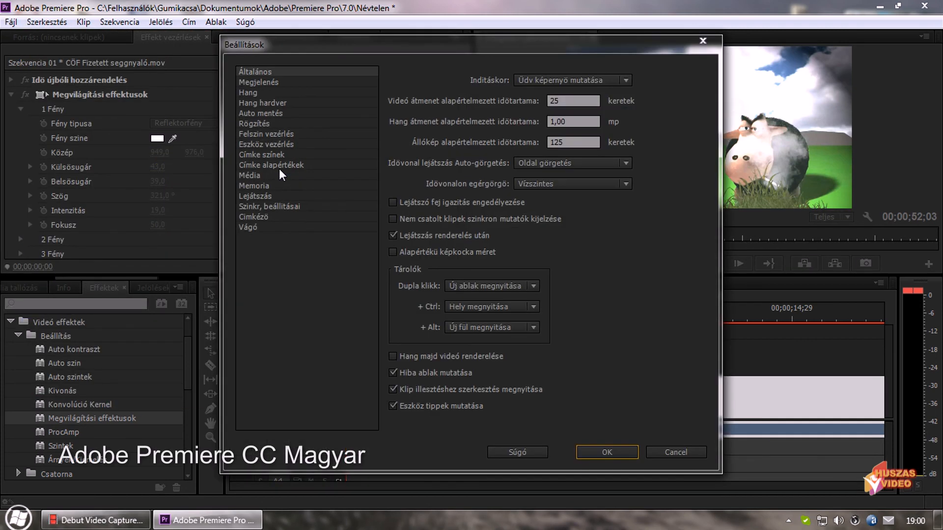
left_click(263, 103)
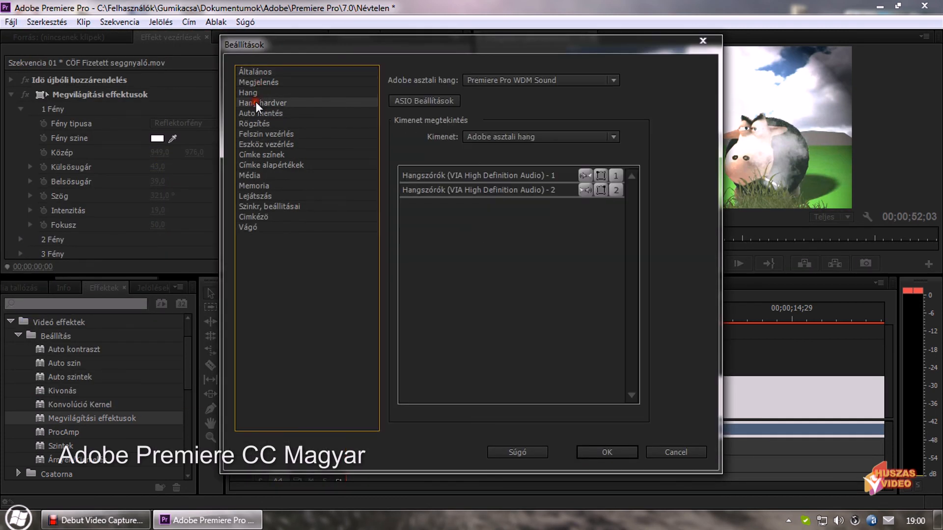